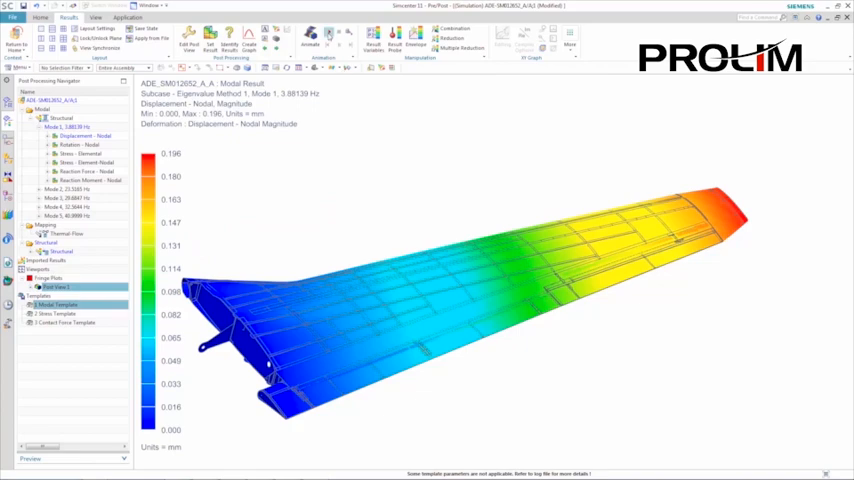
Show the wing's mode 1 nodal displacement as a fringe plot.
click(335, 48)
text(midsurface)
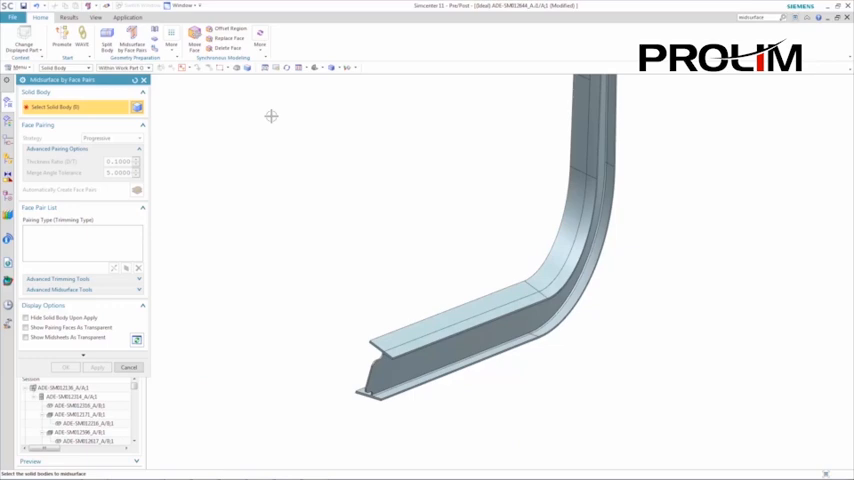
Select the bracket solid and automatically create its midsurface face pairs.
click(470, 250)
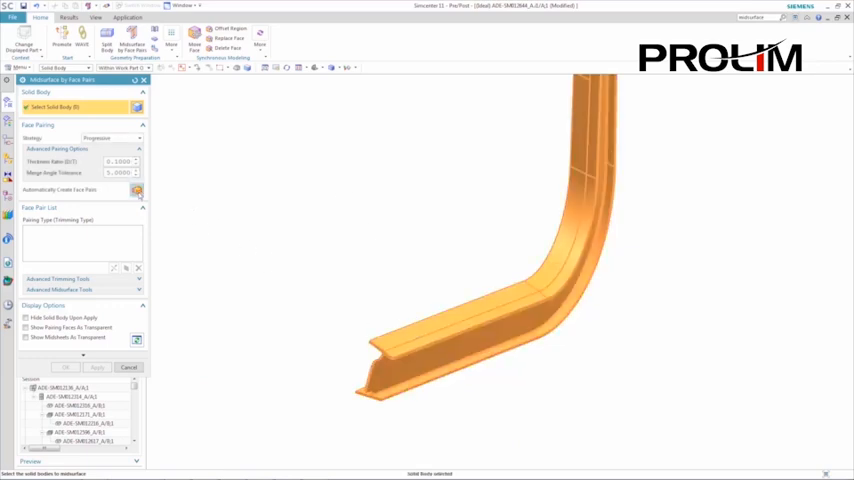
click(137, 190)
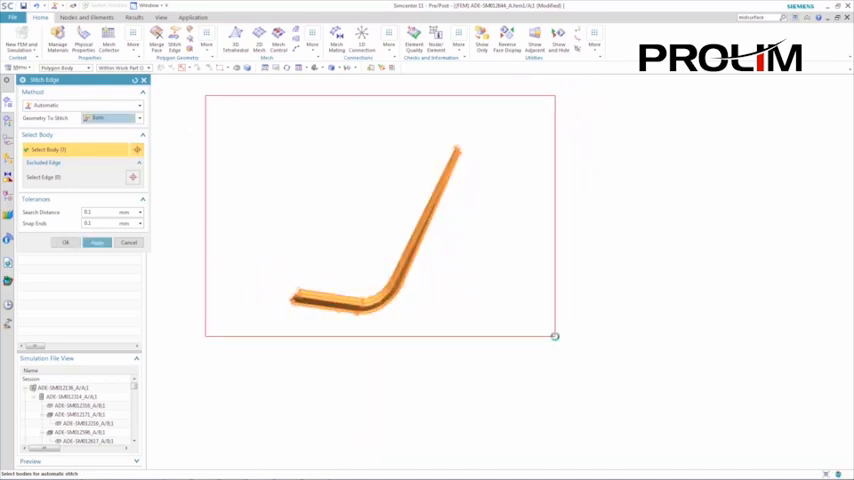
Apply automatic edge stitching to the bracket's midsurface body.
click(65, 243)
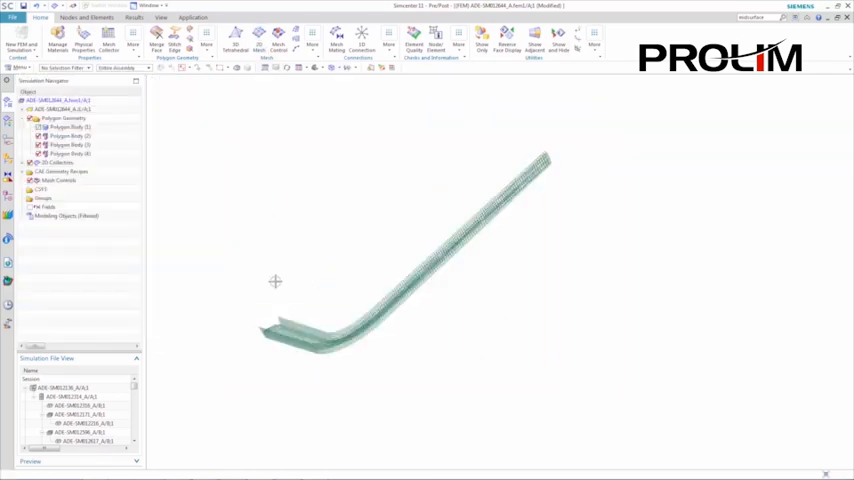
Choose an element check from the More list under Checks and Information.
click(458, 42)
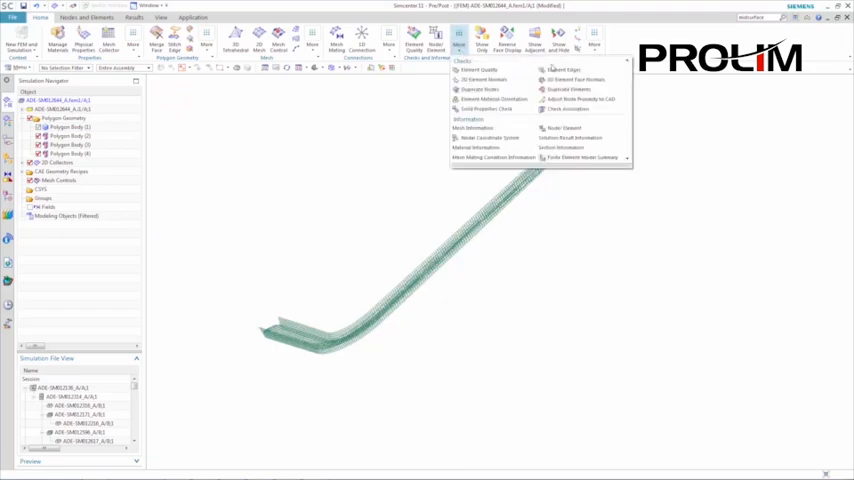
click(561, 69)
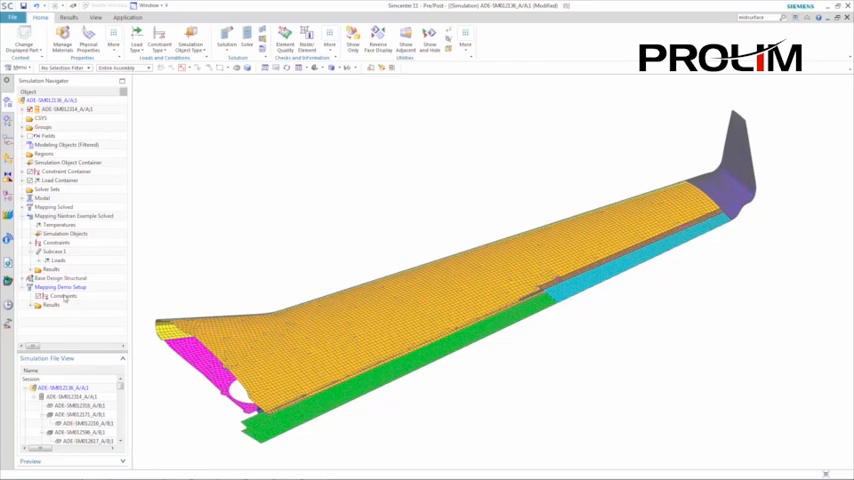
Add a Mapping Target Set constraint on the wing elements under Mapping Demo Setup.
right_click(62, 296)
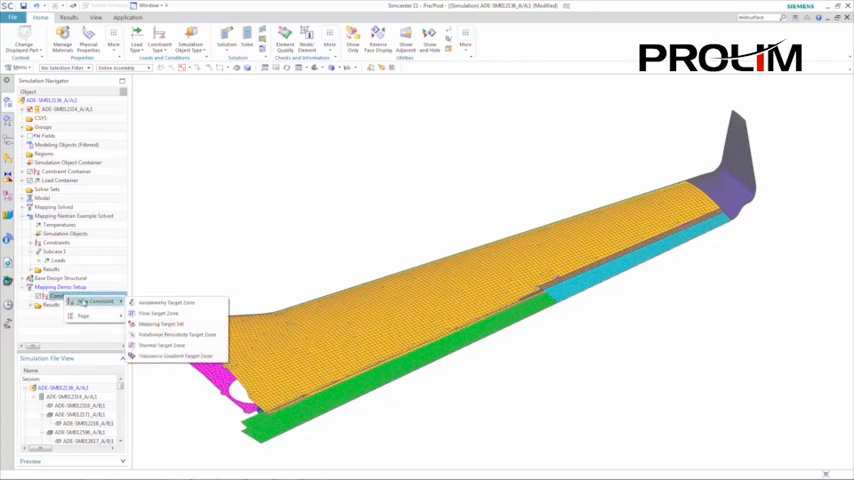
click(168, 323)
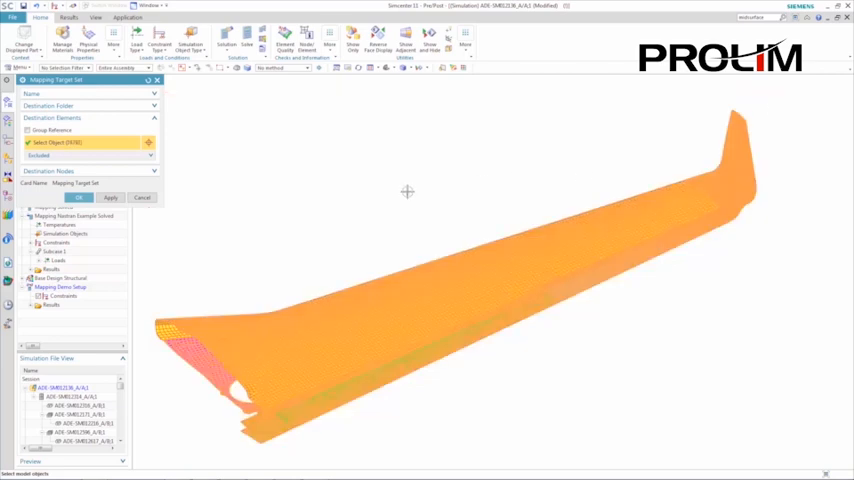
click(79, 197)
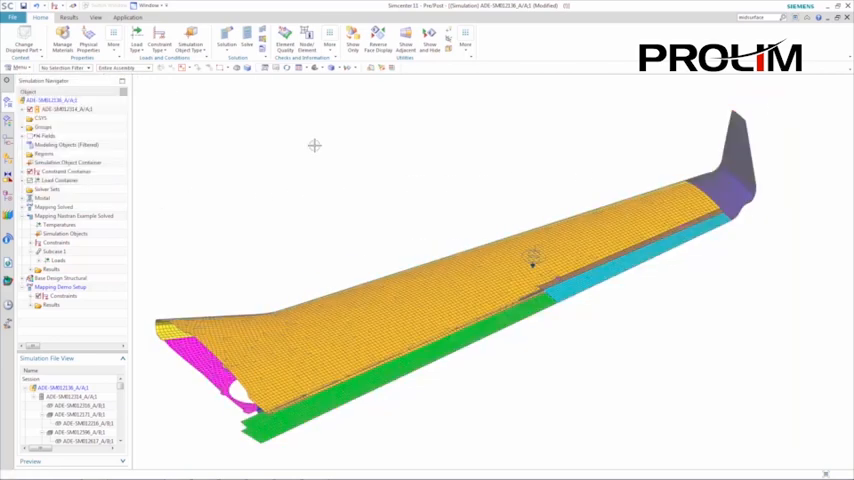
Display Contact Pressure - Nodal results as a contour plot on the wing.
right_click(45, 288)
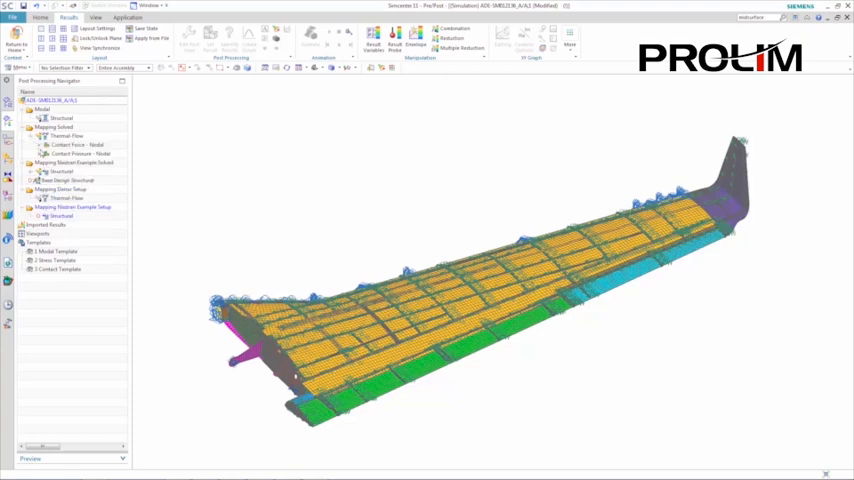
double_click(80, 153)
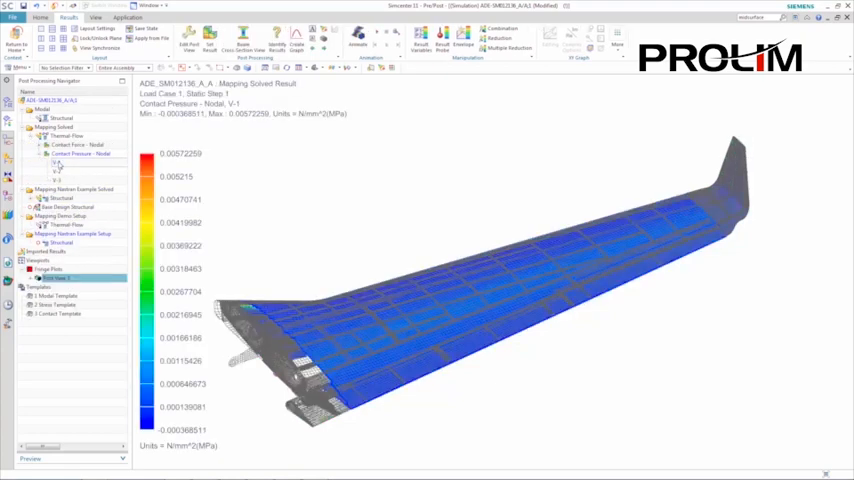